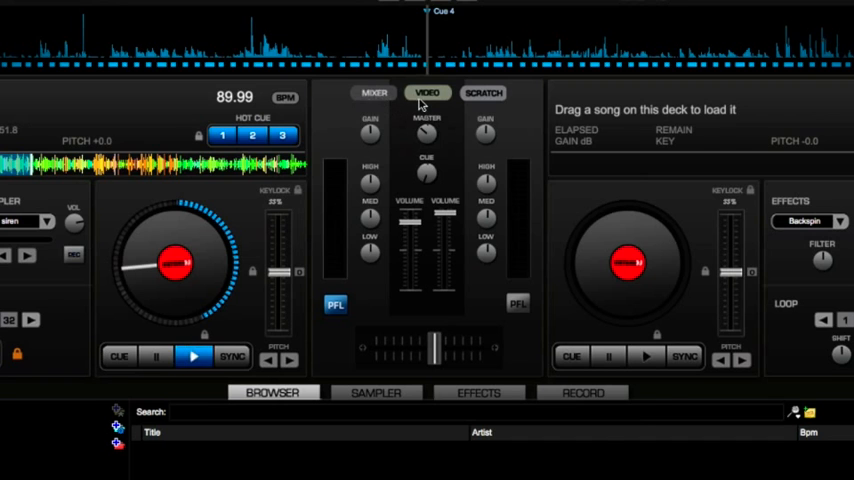
Show the mixer's Scratch panel with its SmartScratch and Beatlock toggles
{"action": "left_click", "coordinate": [484, 92]}
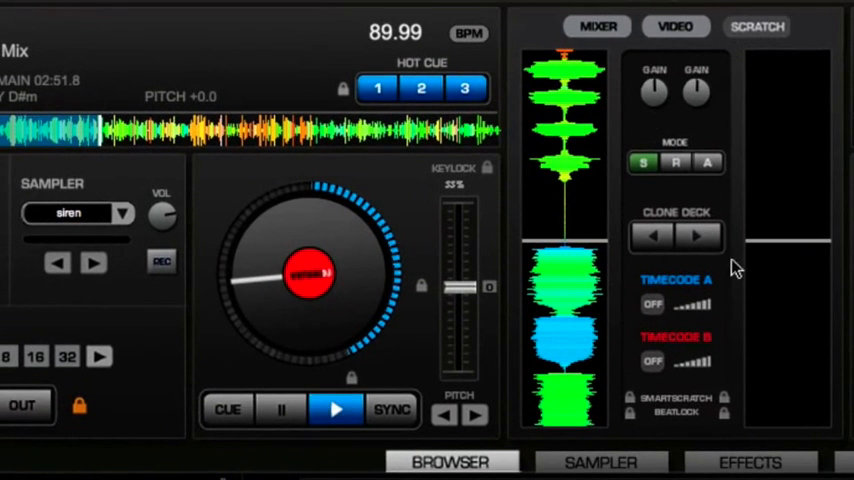
{"action": "mouse_move", "coordinate": [644, 204]}
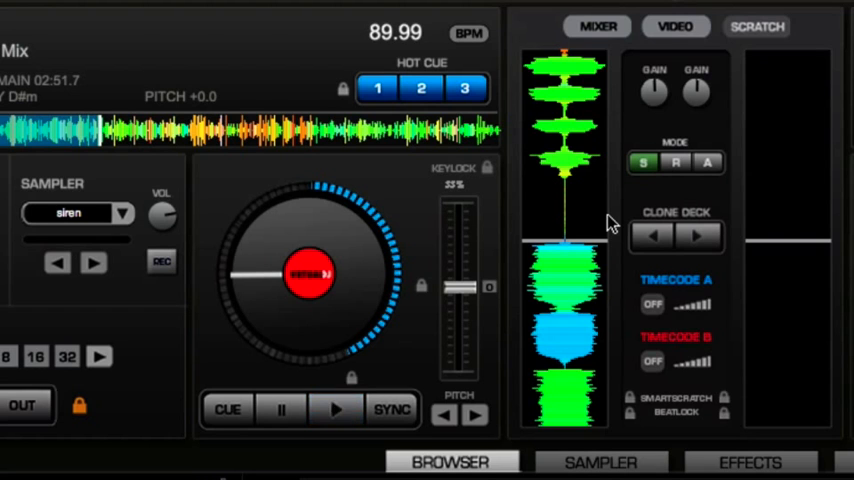
{"action": "mouse_move", "coordinate": [574, 284]}
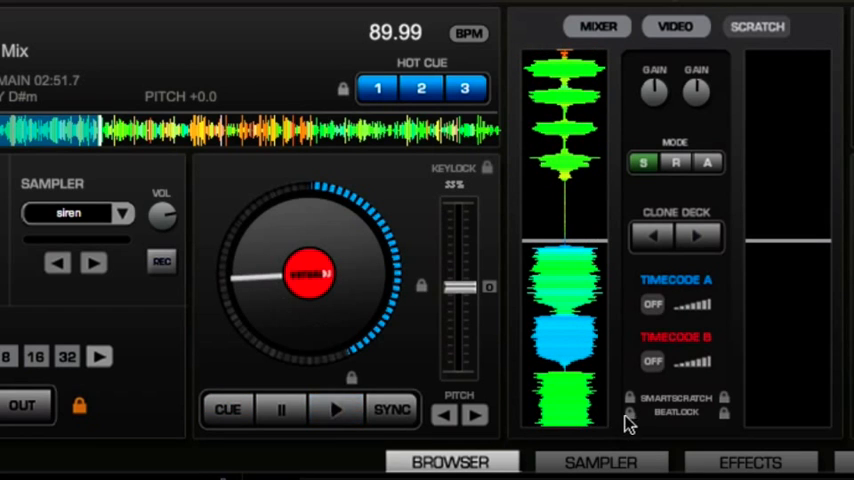
{"action": "mouse_move", "coordinate": [678, 420]}
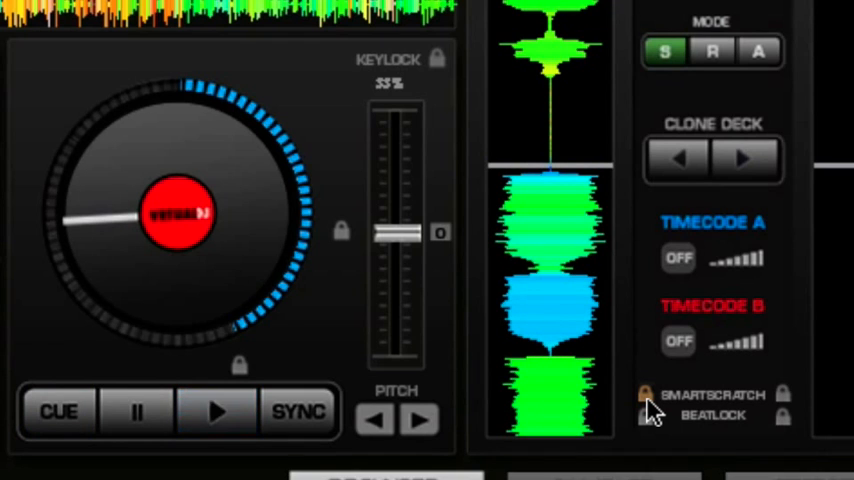
{"action": "mouse_move", "coordinate": [704, 424]}
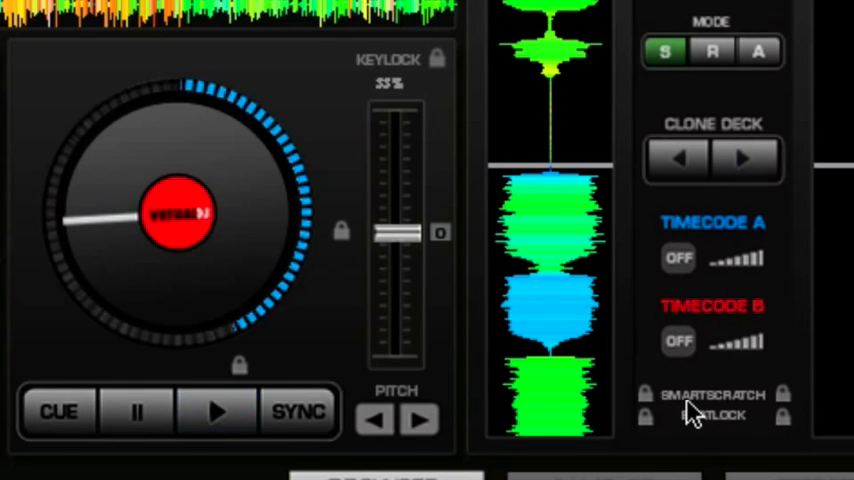
{"action": "mouse_move", "coordinate": [656, 420]}
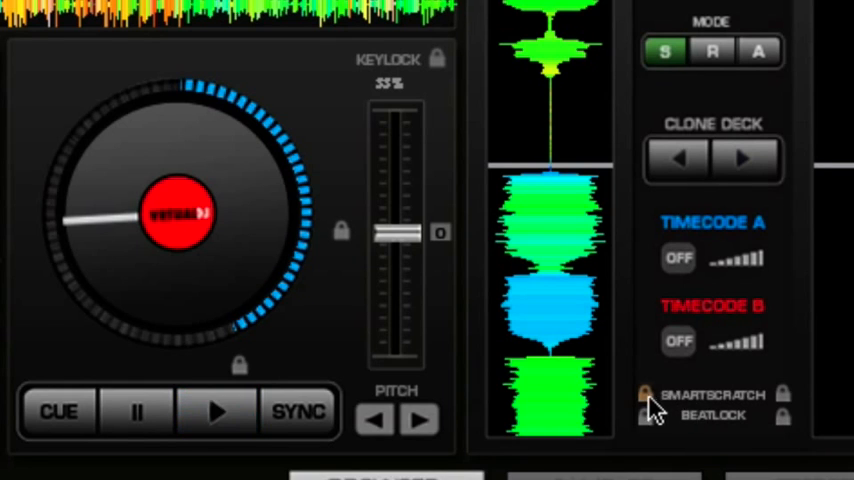
{"action": "mouse_move", "coordinate": [722, 426]}
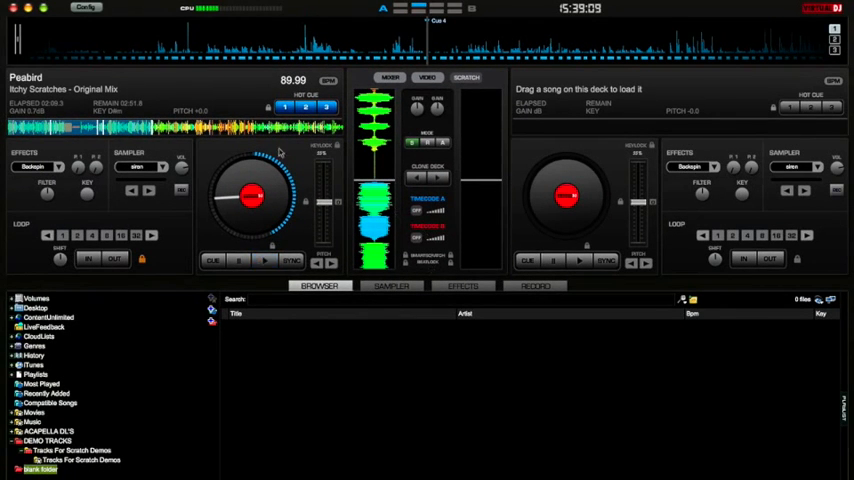
Bring up the Settings window from the Config button, landing on sound setup
{"action": "left_click", "coordinate": [176, 16]}
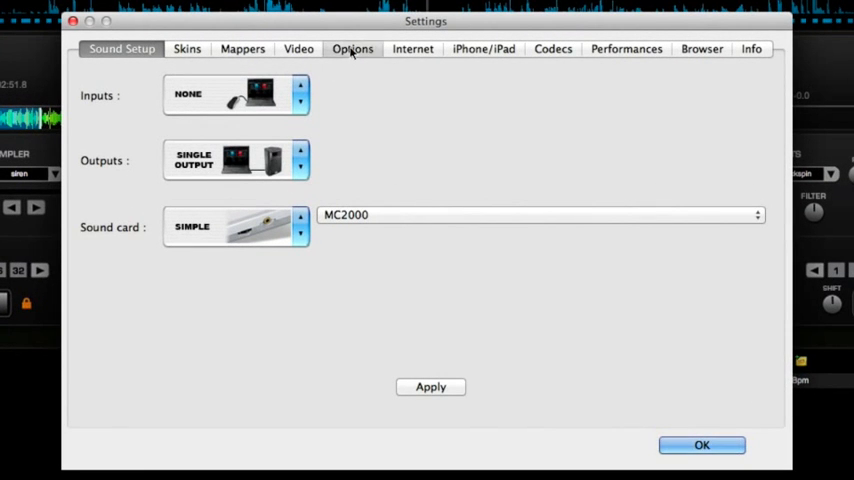
On the Options page, keep crossfader Scratch and jog Vinyl, nudging jog sensitivity back and forth
{"action": "left_click", "coordinate": [352, 48]}
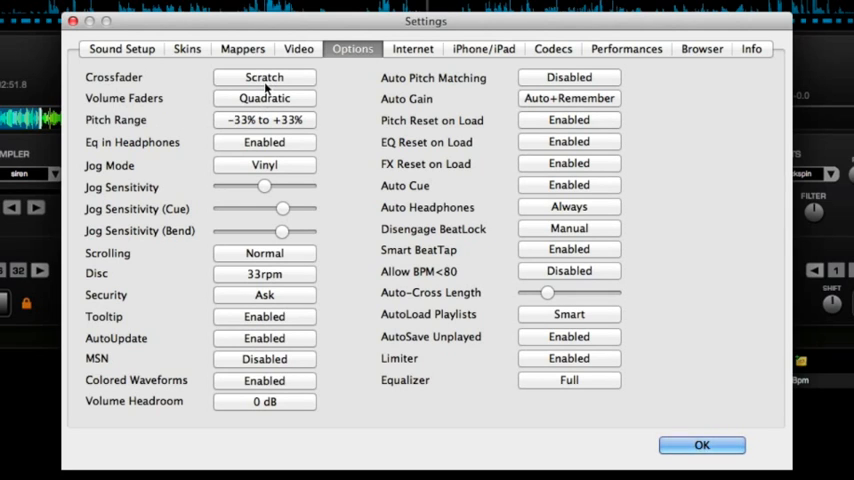
{"action": "mouse_move", "coordinate": [184, 92]}
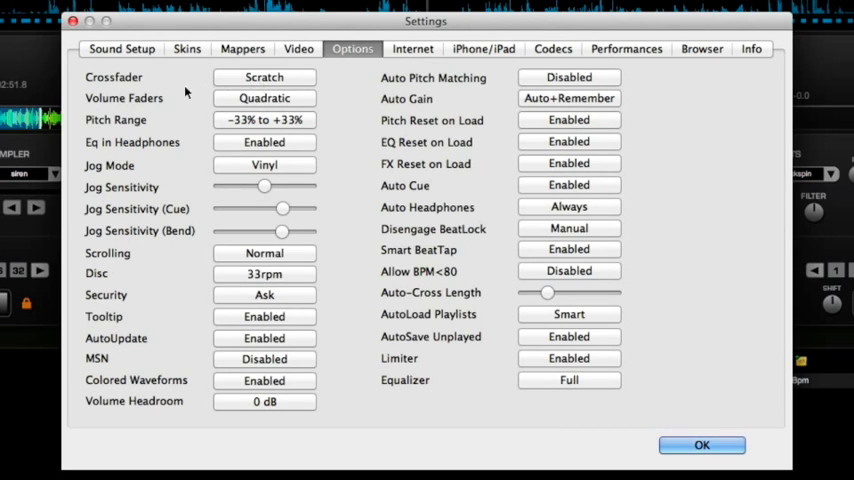
{"action": "mouse_move", "coordinate": [244, 210]}
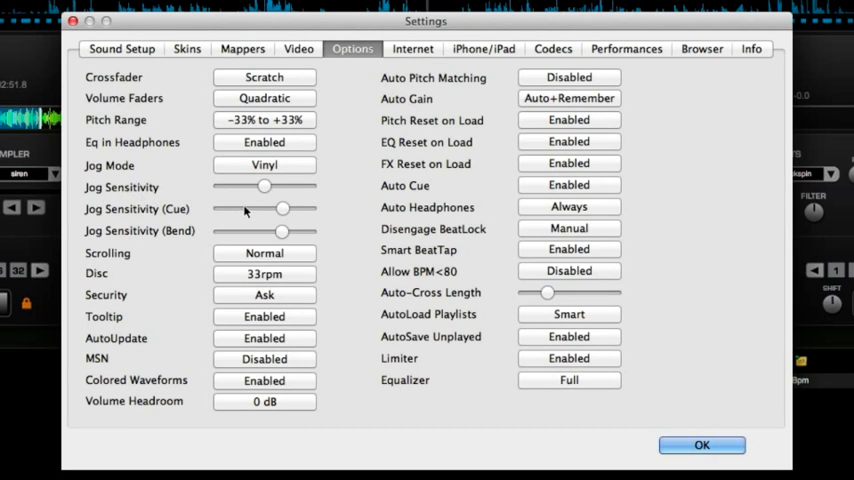
{"action": "mouse_move", "coordinate": [238, 158]}
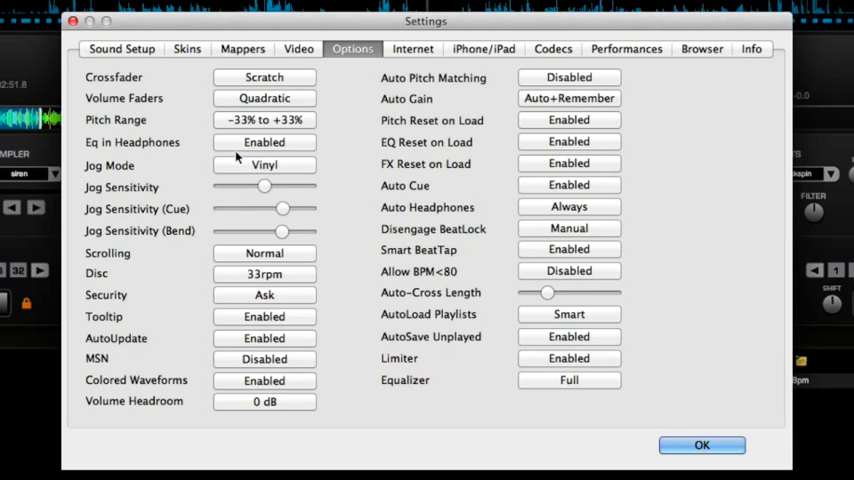
{"action": "mouse_move", "coordinate": [118, 200]}
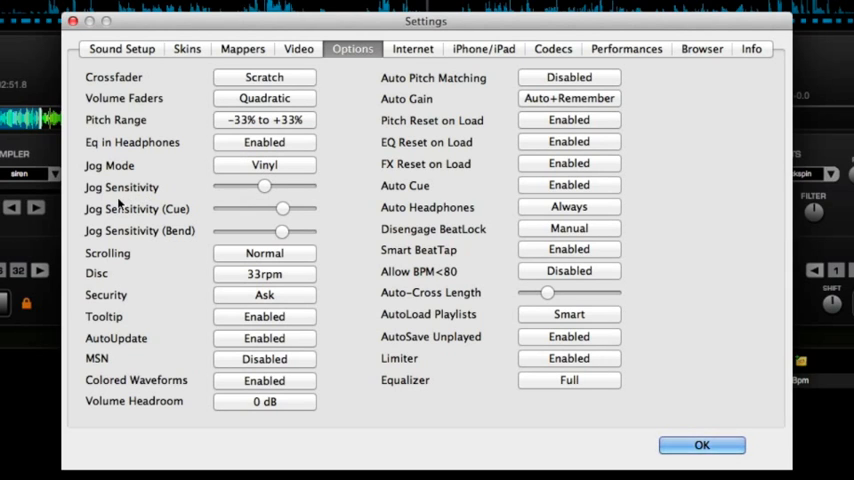
{"action": "mouse_move", "coordinate": [266, 204]}
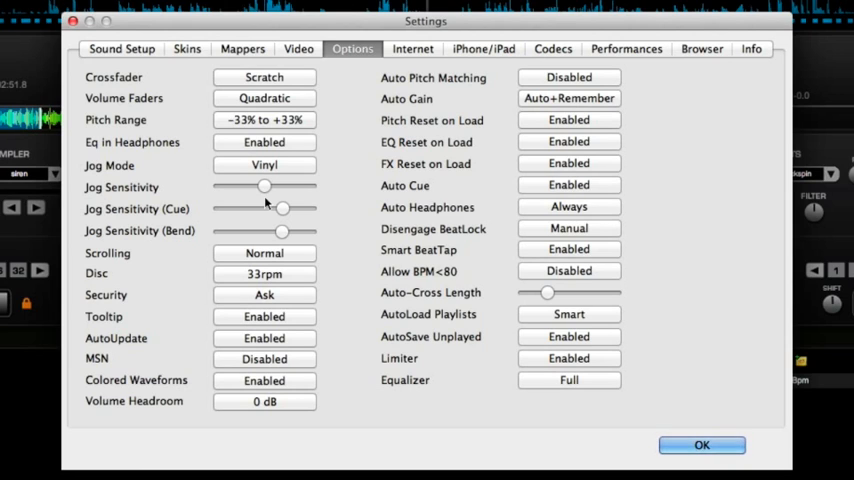
{"action": "left_click_drag", "start_coordinate": [264, 188], "coordinate": [288, 188]}
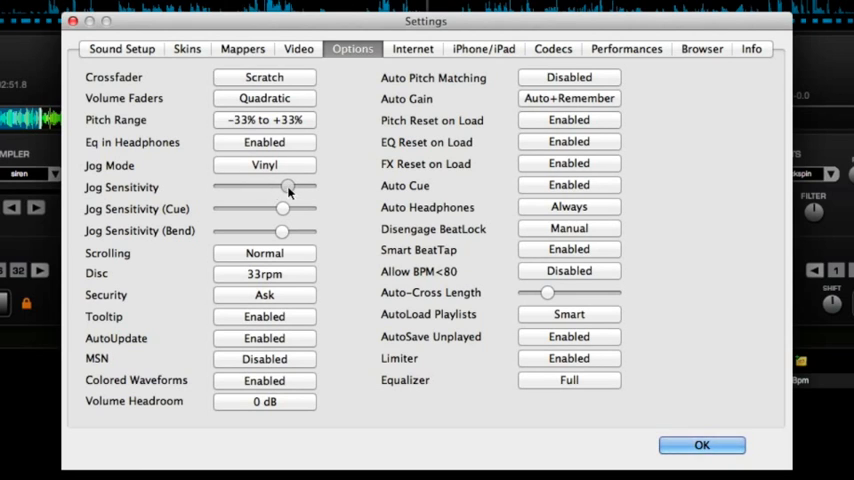
{"action": "left_click_drag", "start_coordinate": [288, 188], "coordinate": [264, 188]}
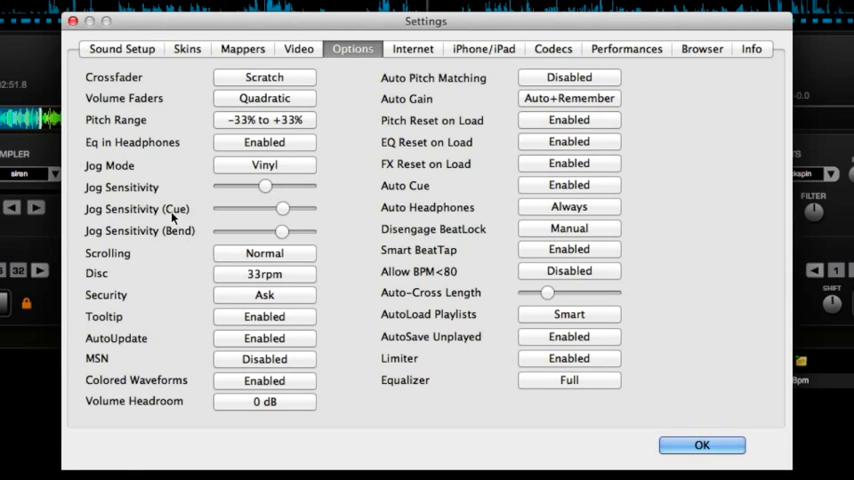
{"action": "mouse_move", "coordinate": [284, 230]}
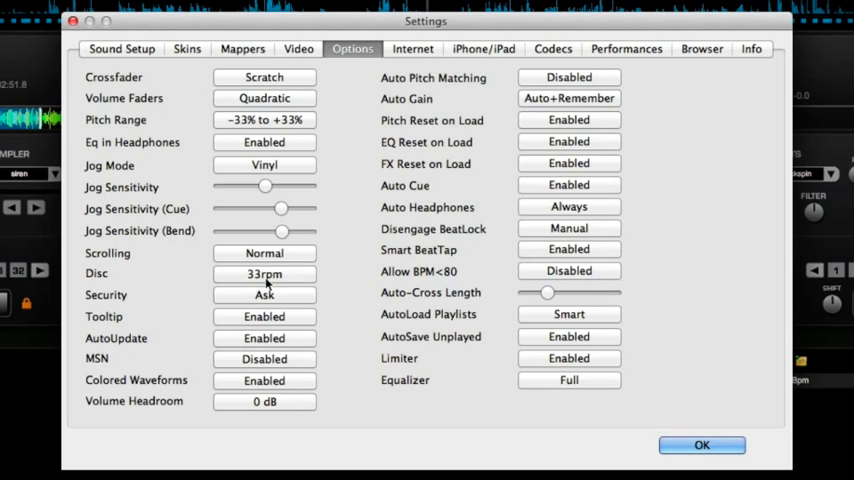
{"action": "mouse_move", "coordinate": [200, 356]}
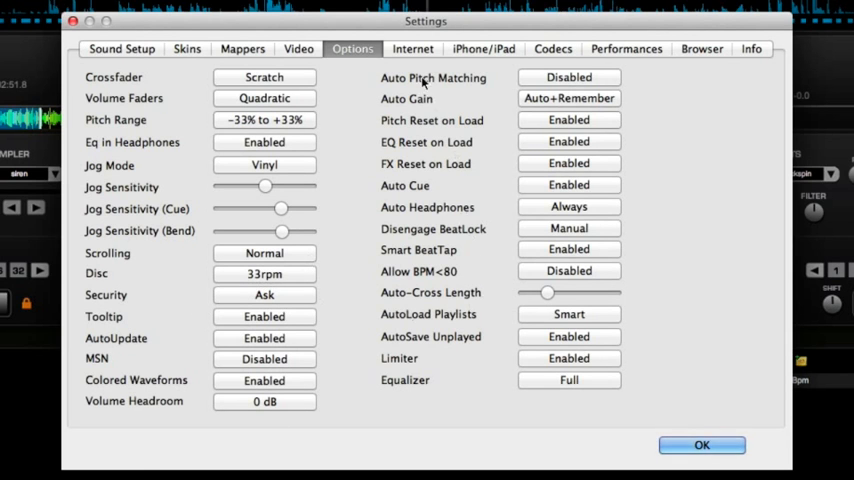
On Performances, choose 256 (5ms) latency with PureScratch and confirm with OK
{"action": "left_click", "coordinate": [124, 48]}
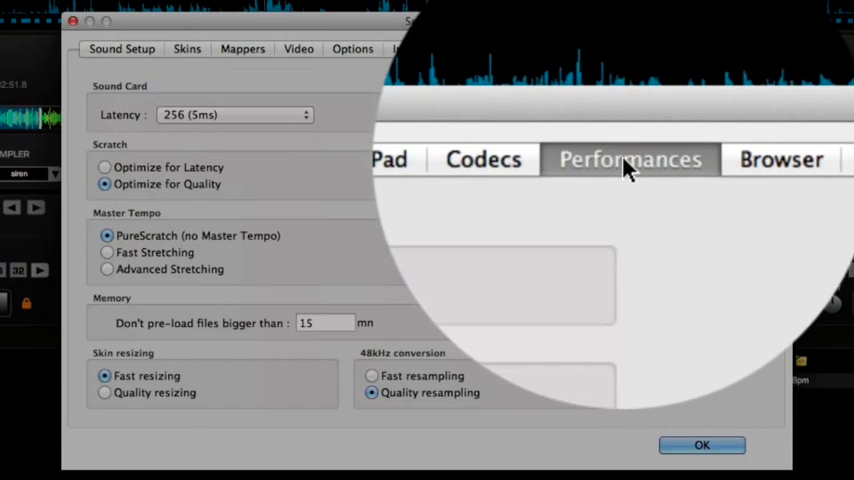
{"action": "left_click", "coordinate": [232, 114]}
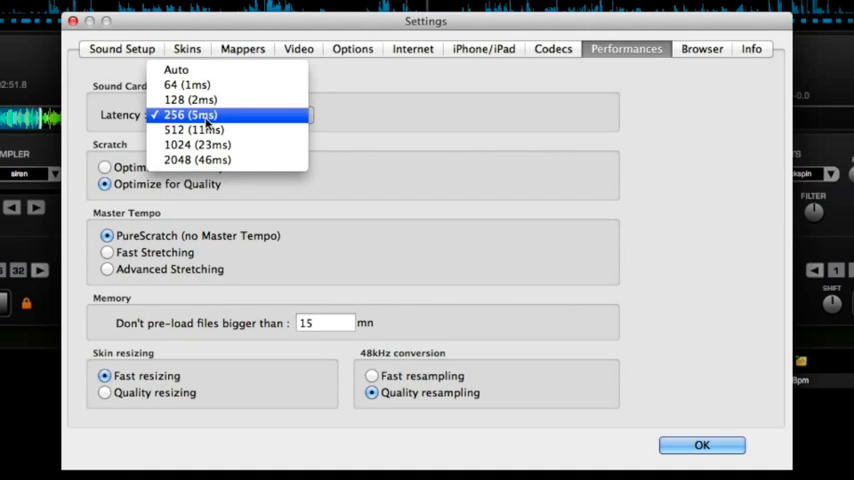
{"action": "left_click", "coordinate": [220, 114]}
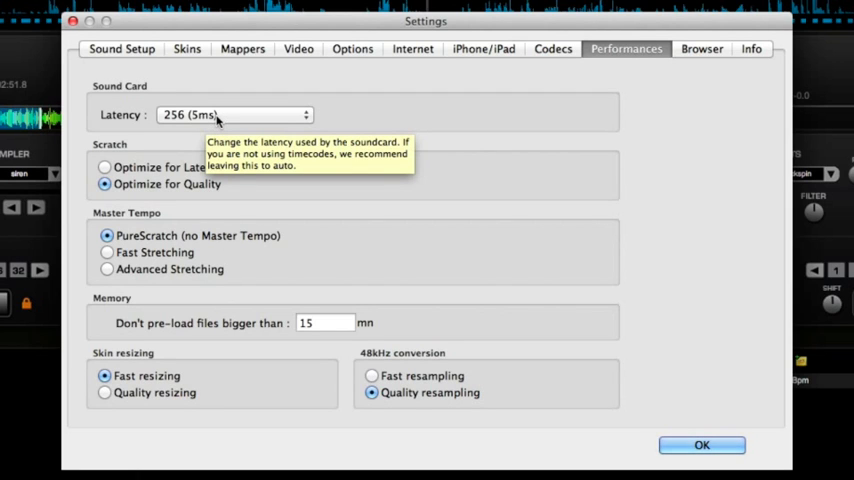
{"action": "mouse_move", "coordinate": [222, 132]}
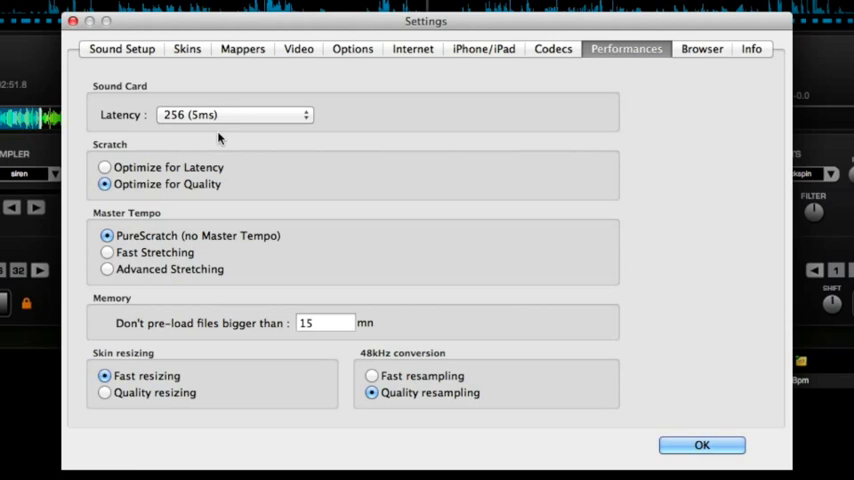
{"action": "mouse_move", "coordinate": [112, 152]}
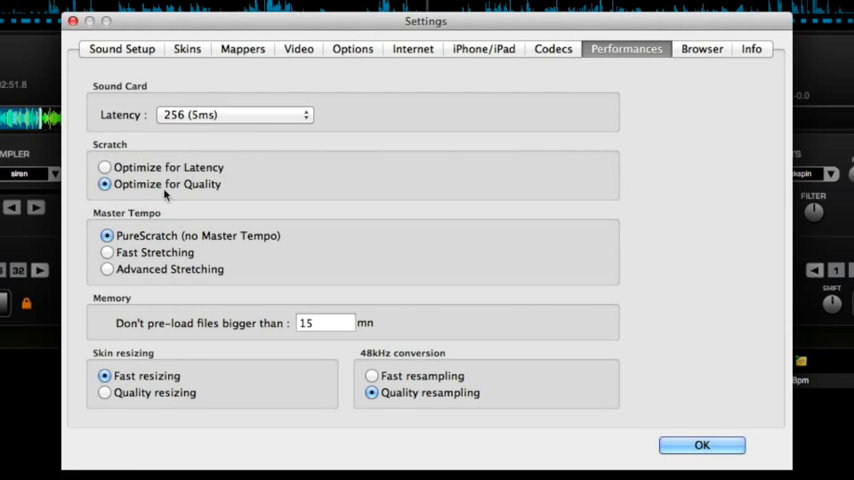
{"action": "mouse_move", "coordinate": [108, 276]}
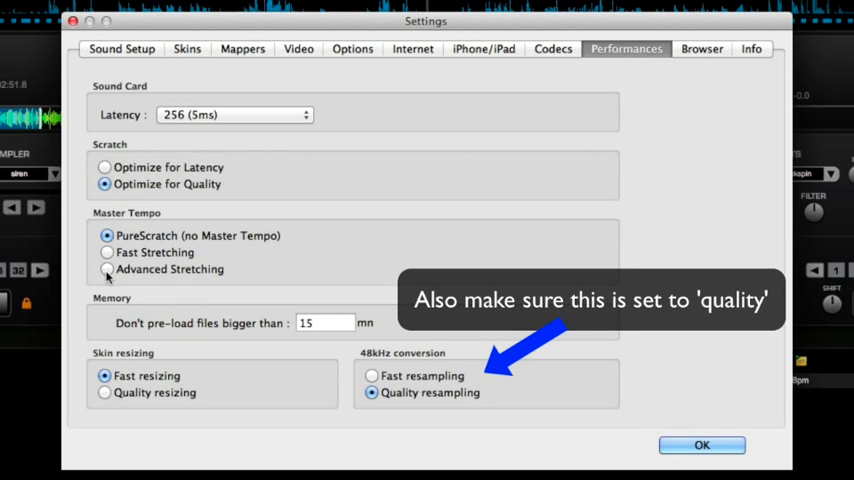
{"action": "mouse_move", "coordinate": [740, 468]}
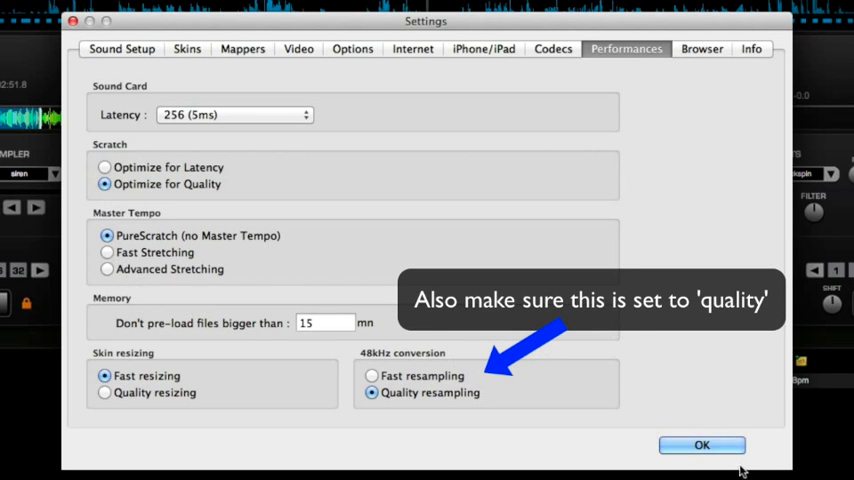
{"action": "left_click", "coordinate": [706, 444]}
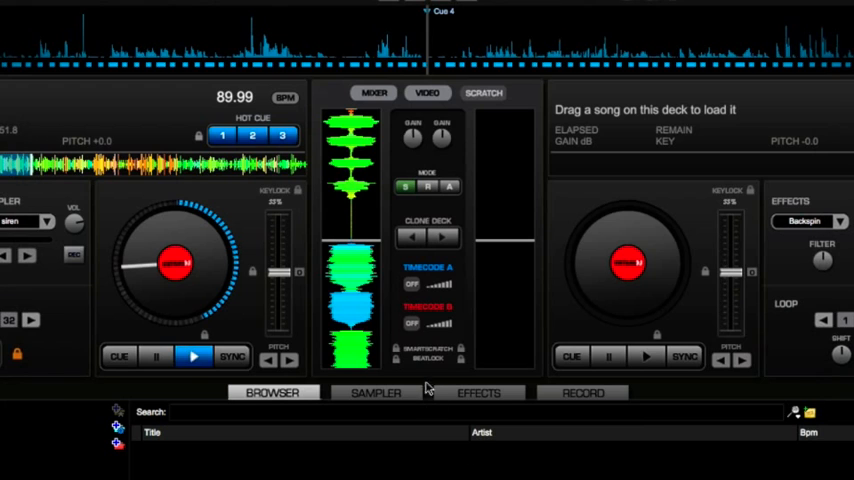